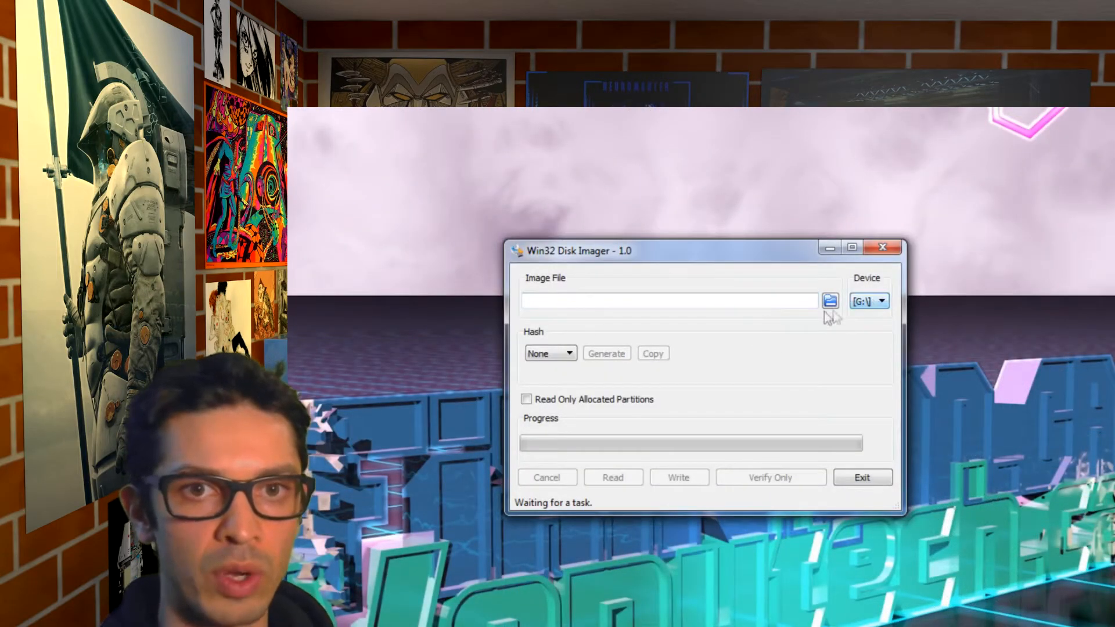
Load DietPi_v145_OrangePiOne-armv7-(Jessie).img from Shelf (D:) as the source image for device G:
click(829, 300)
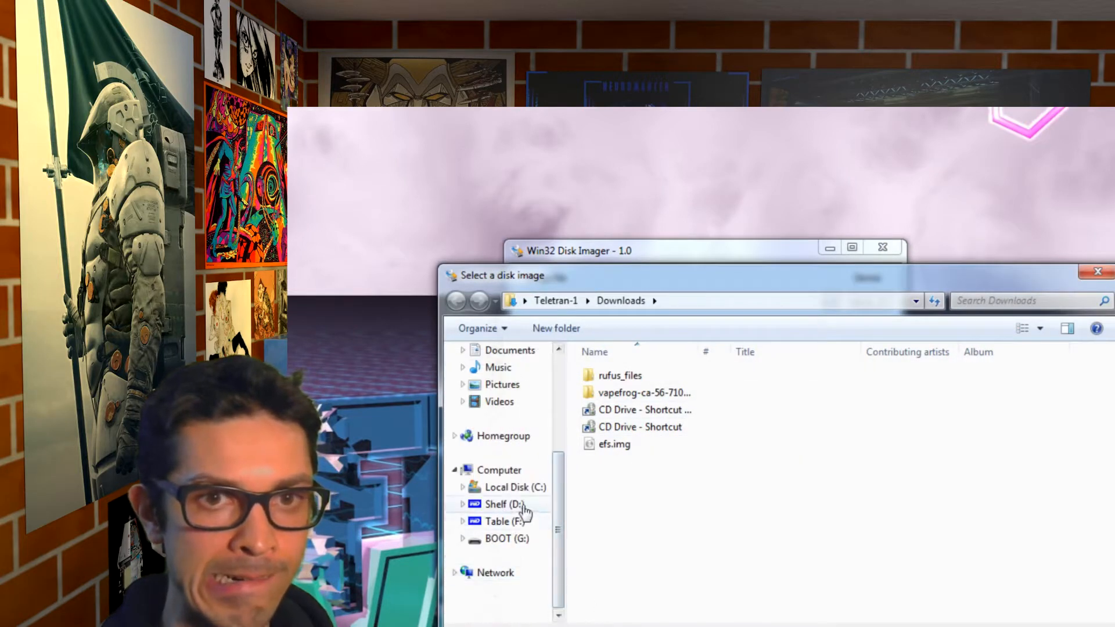
click(500, 504)
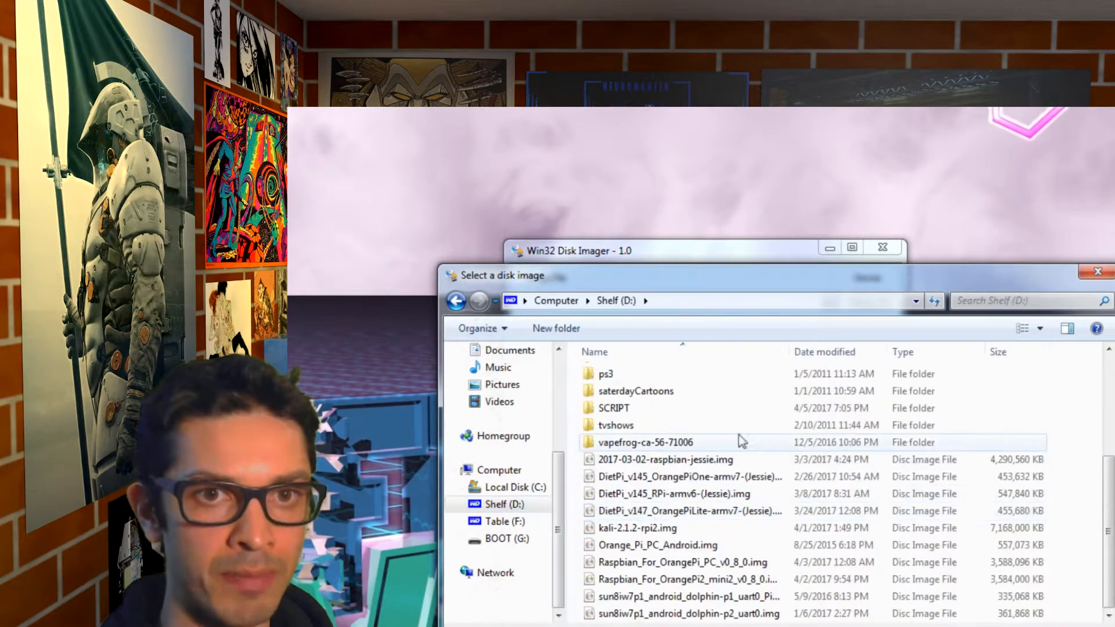
click(683, 476)
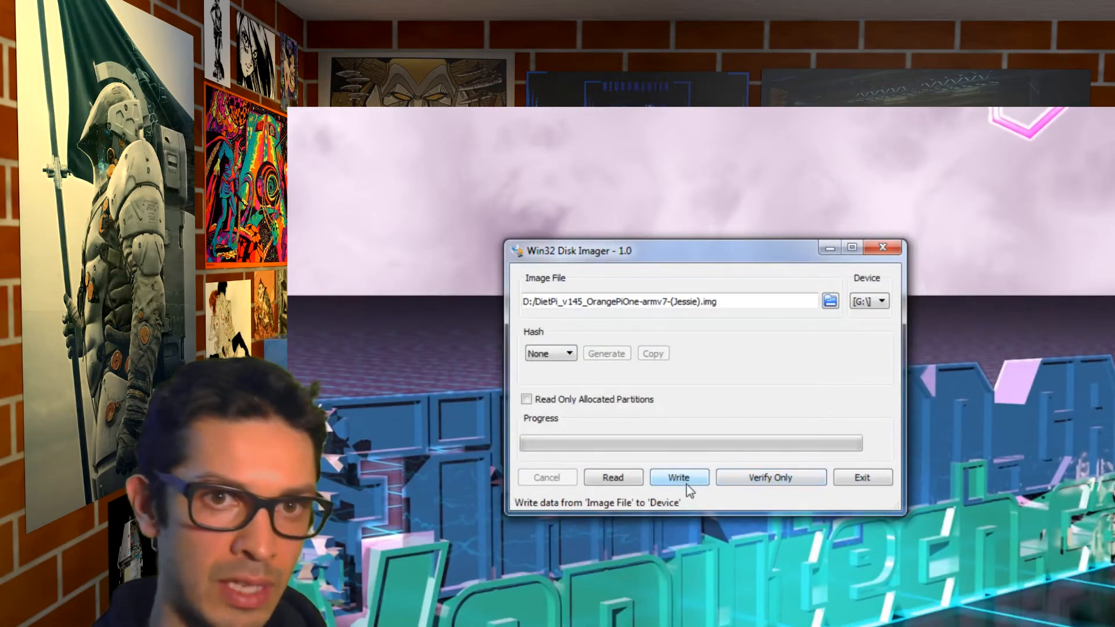
Write the DietPi image to the G: card, then exit Win32 Disk Imager
click(678, 477)
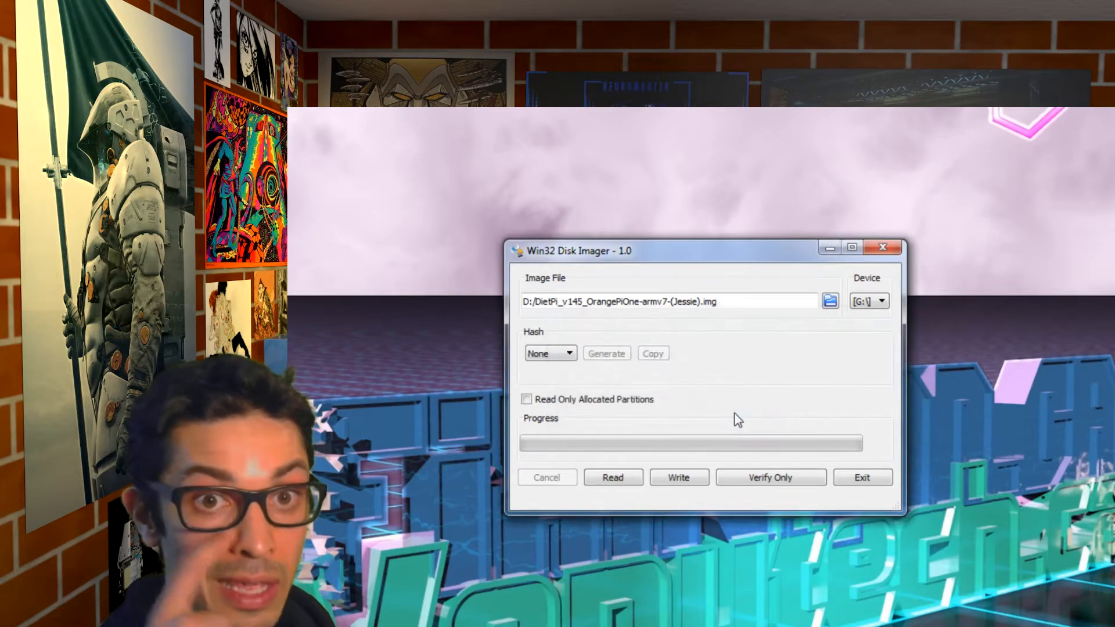
click(678, 477)
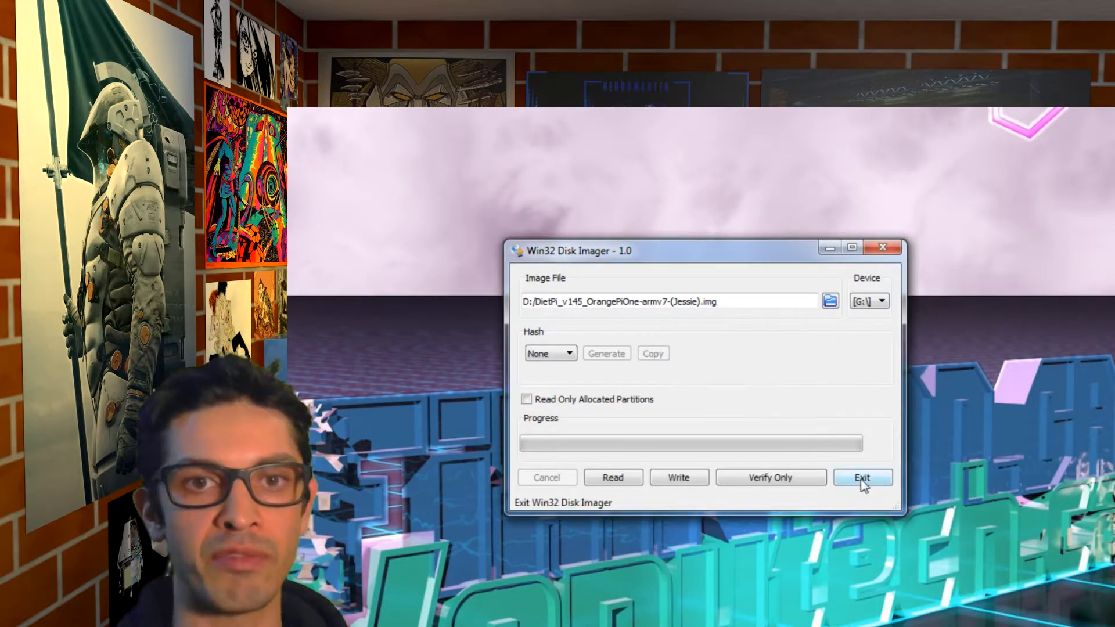
click(862, 477)
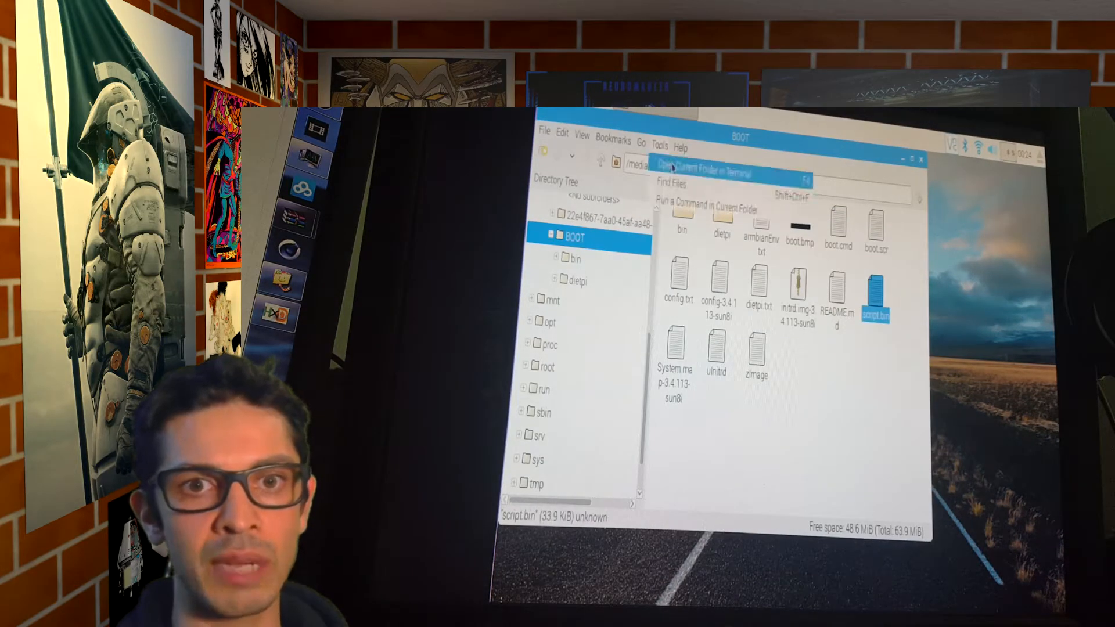
From the BOOT folder, convert script.bin to script.fex with bin2fex and open script.fex in nano
click(700, 172)
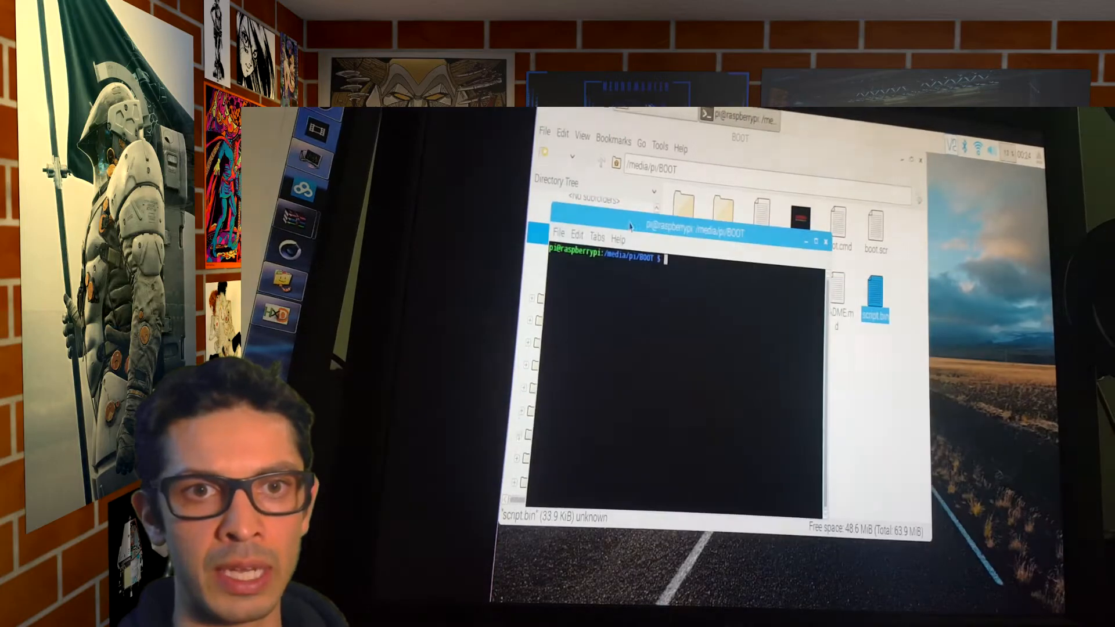
text(sudo fe)
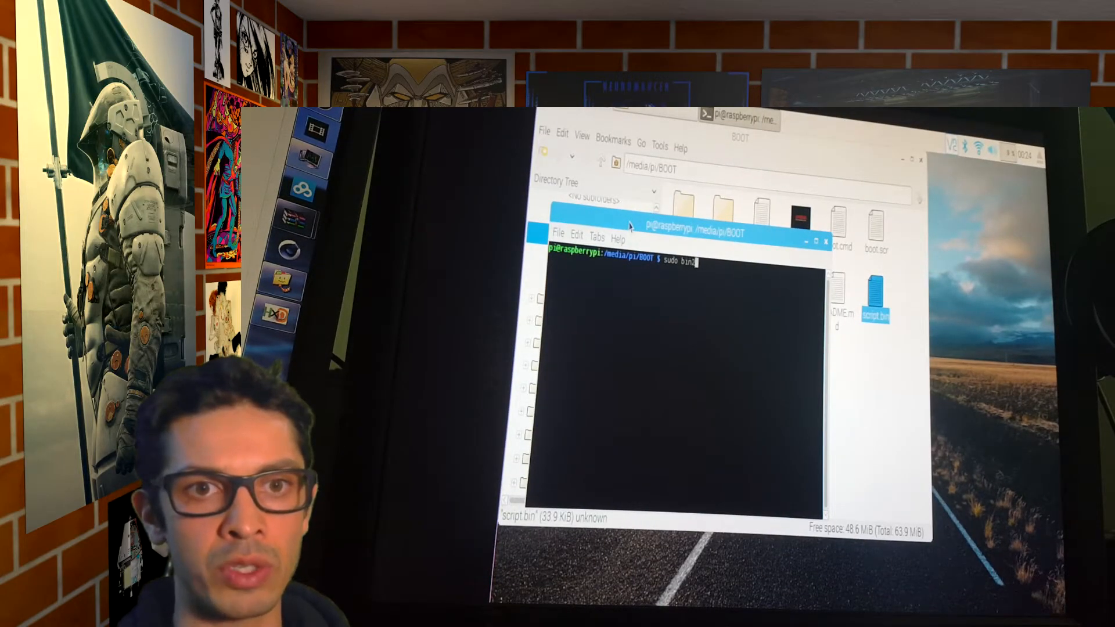
text(fex script.bin script.fex)
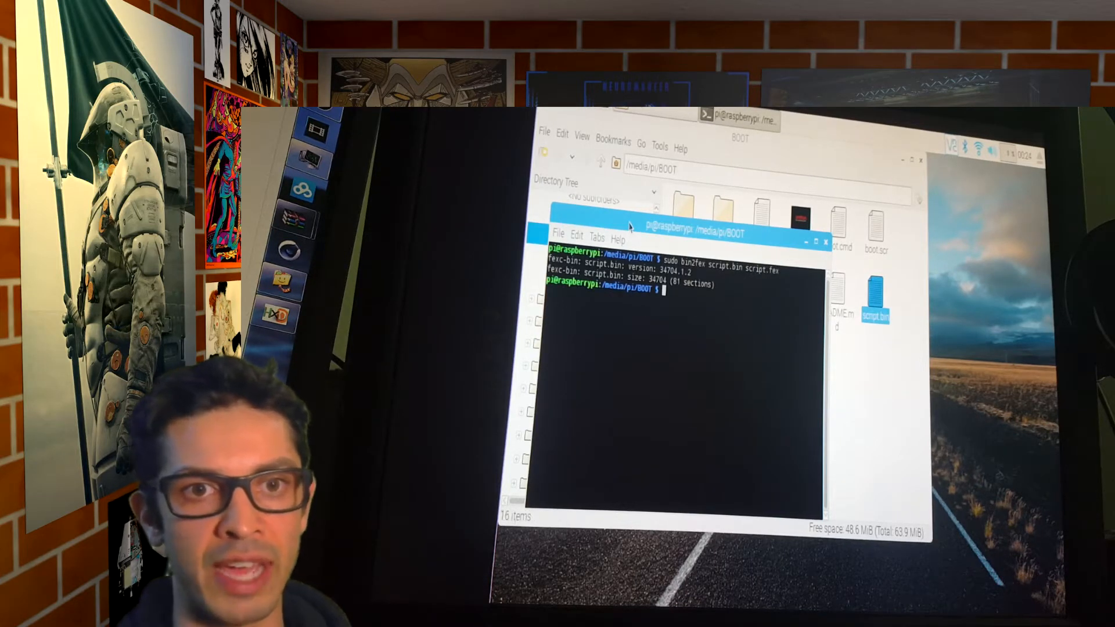
text(sudo nano script.)
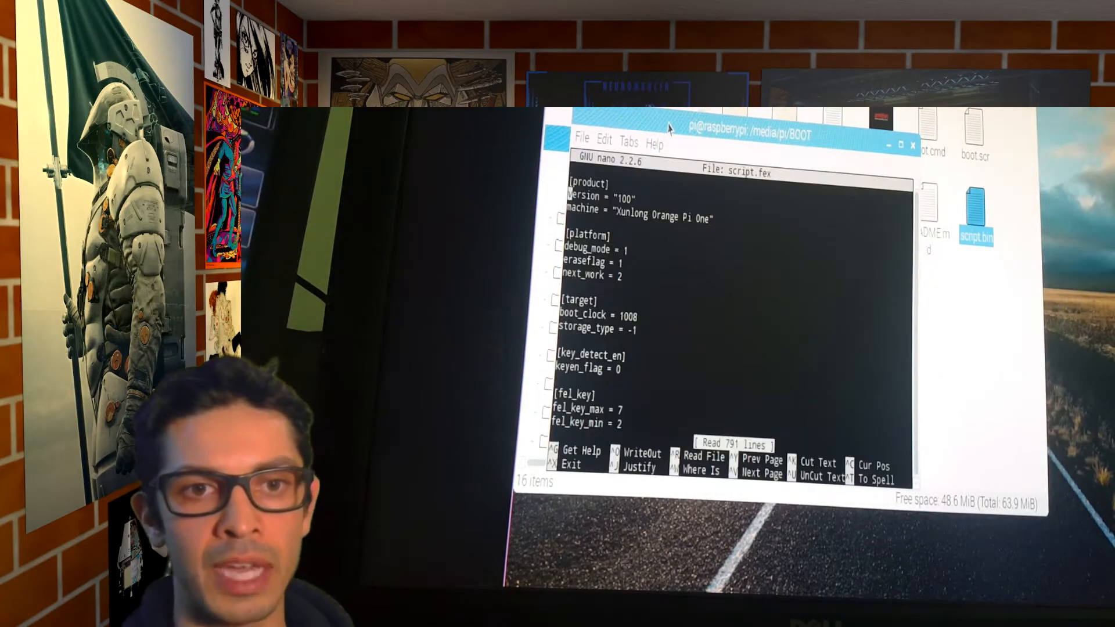
Add hdcp_enable = 0 and hdmi_cts_compatibility = 1 under [hdmi_para] in script.fex
scroll(down, 3)
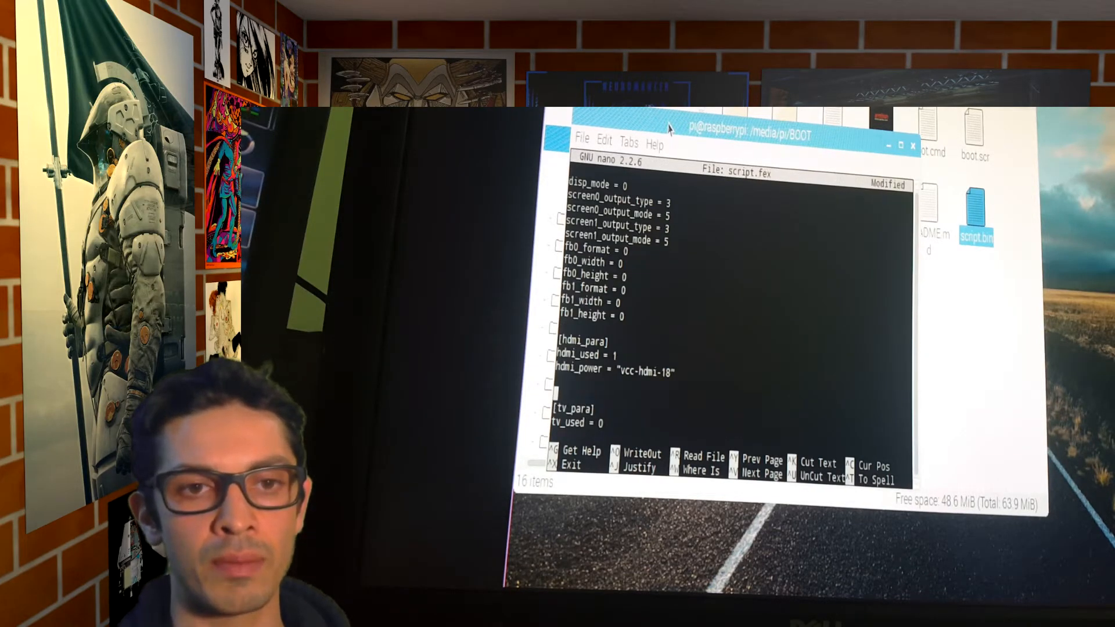
text(hdcp)
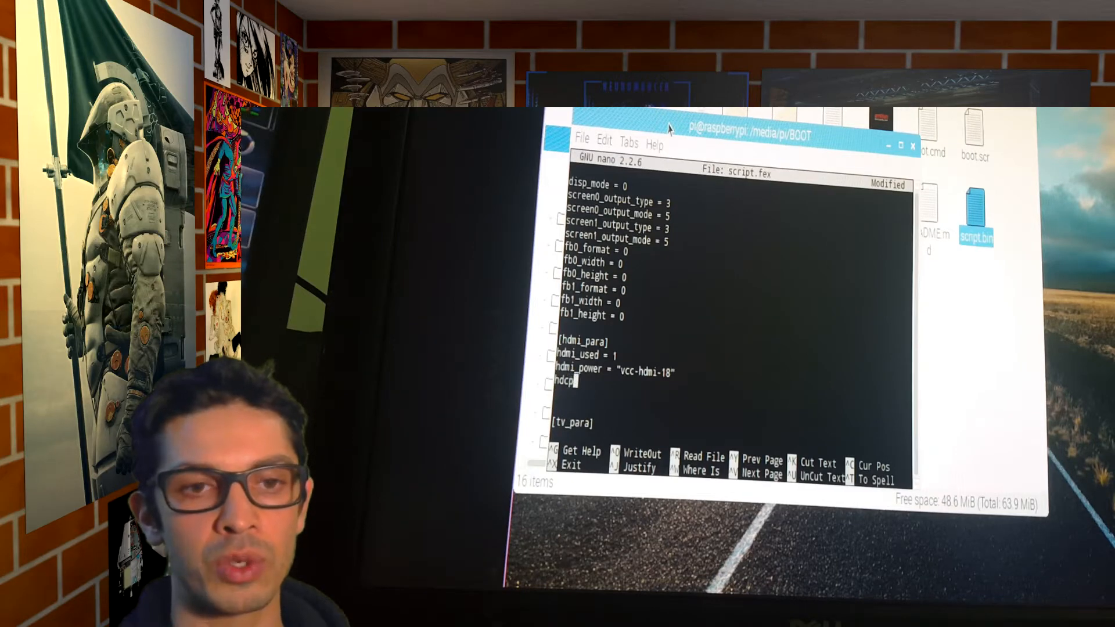
text(_enable)
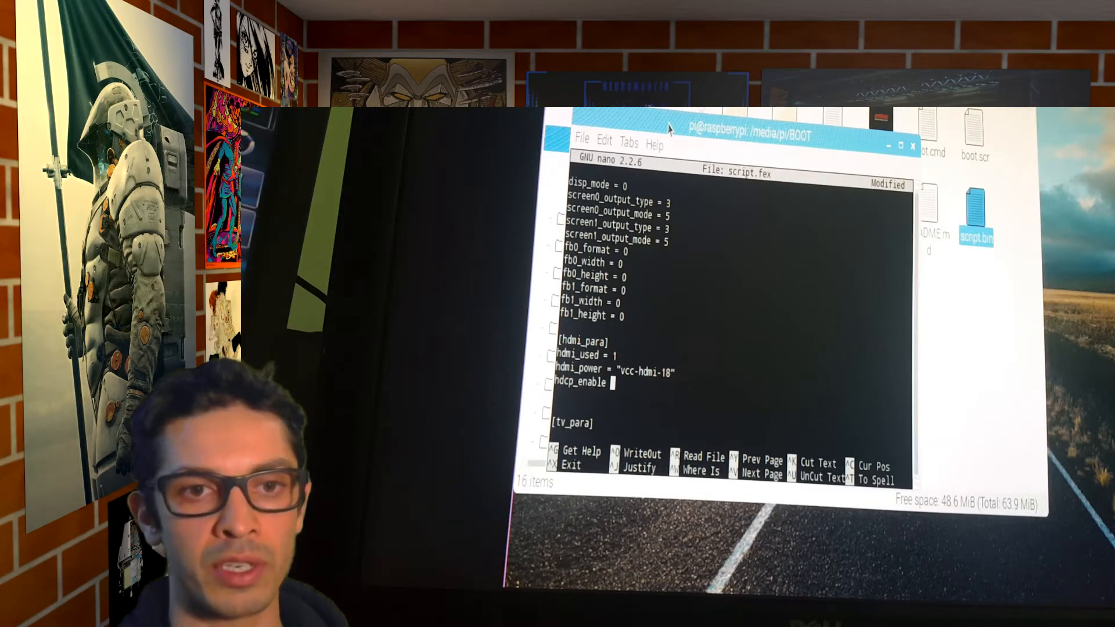
text(0)
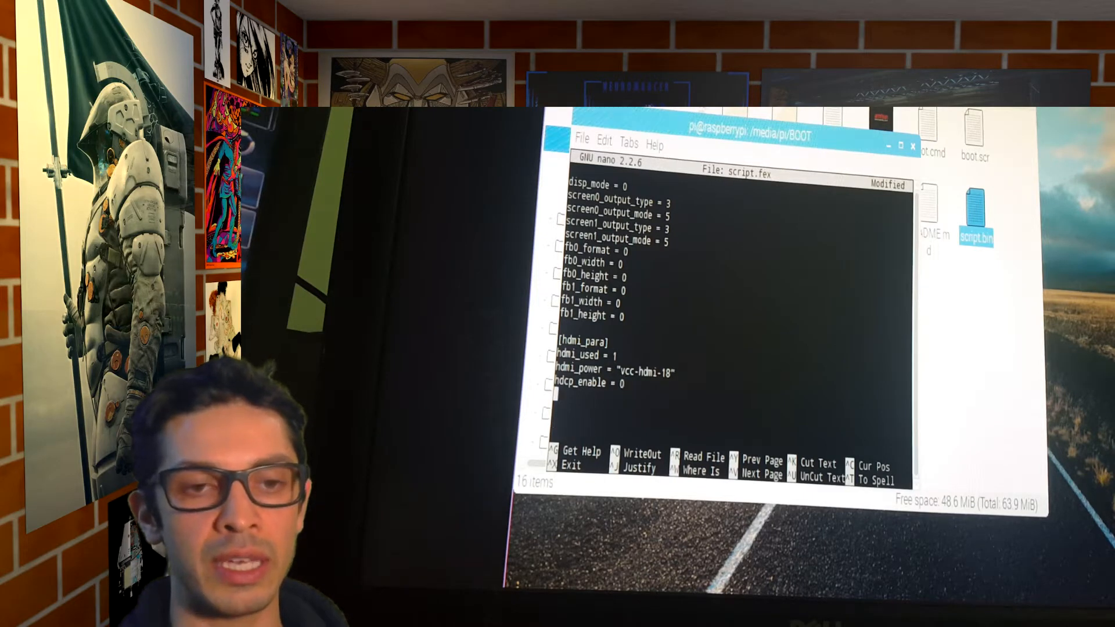
text(hdmi)
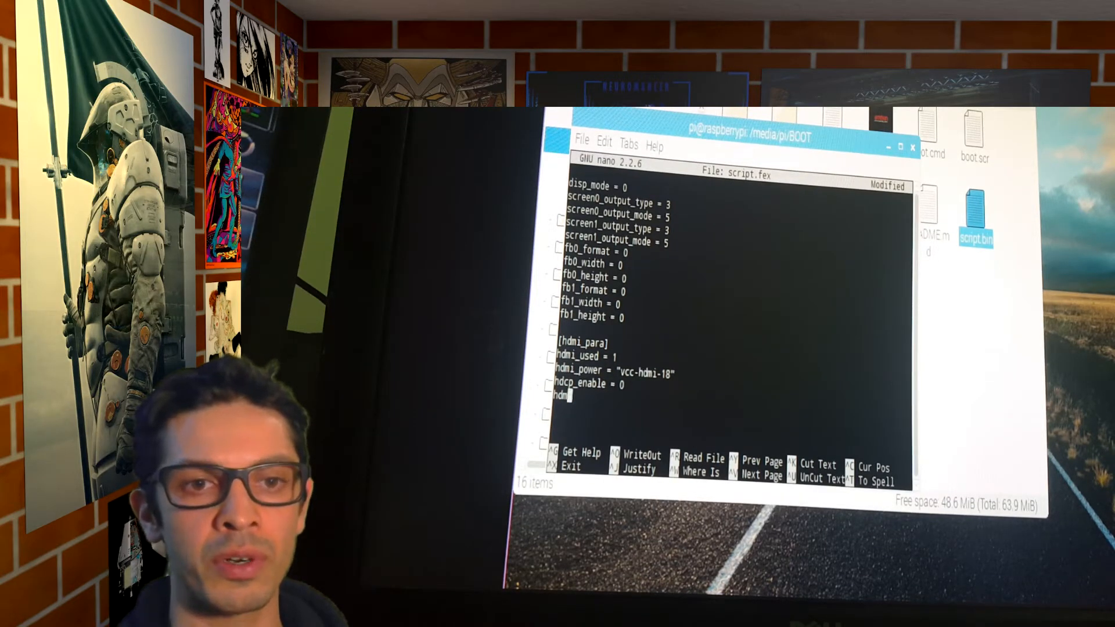
text(i_)
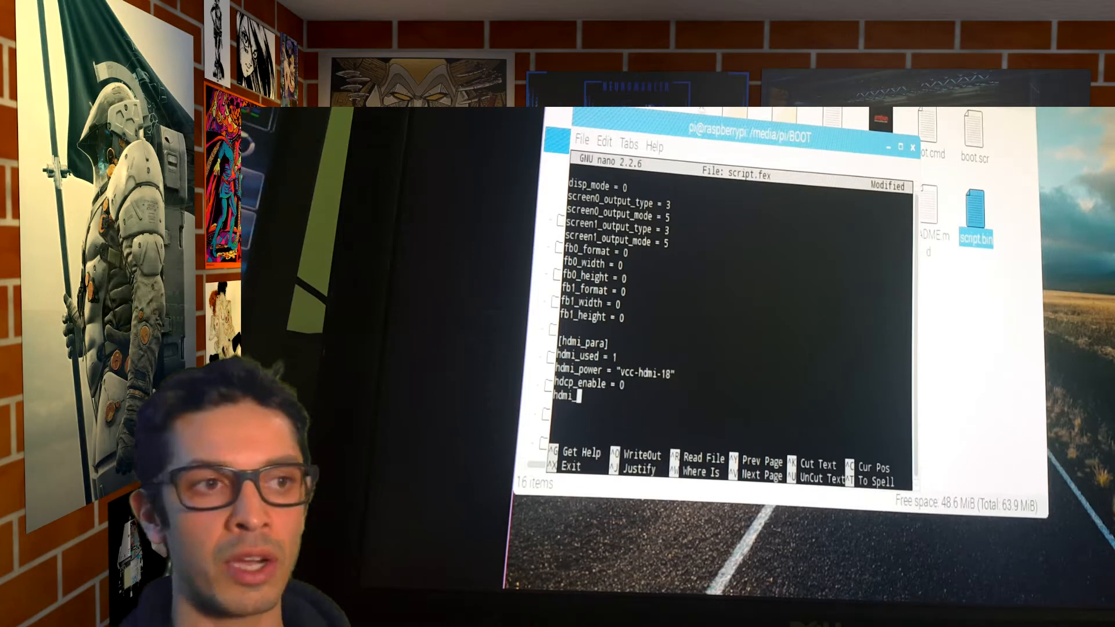
text(ct)
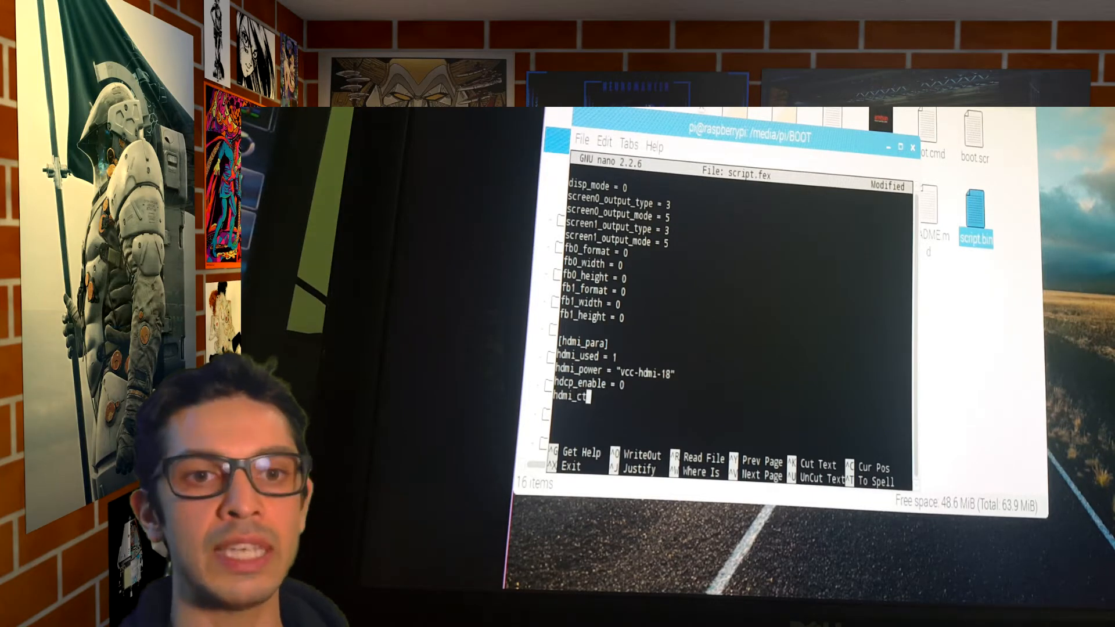
text(s_comopatibility =)
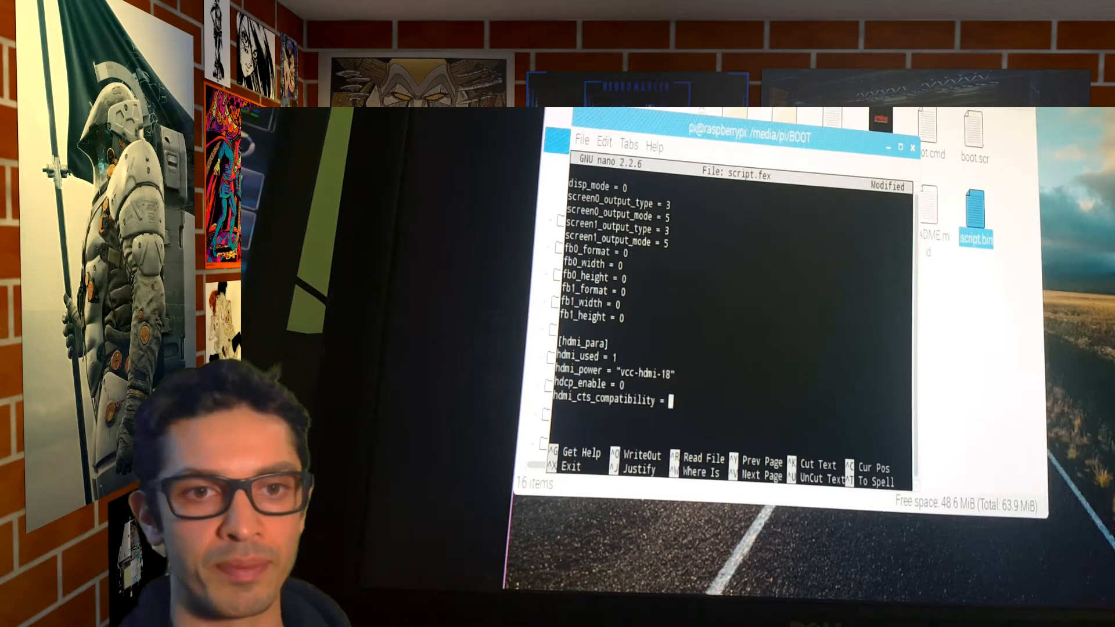
text(1)
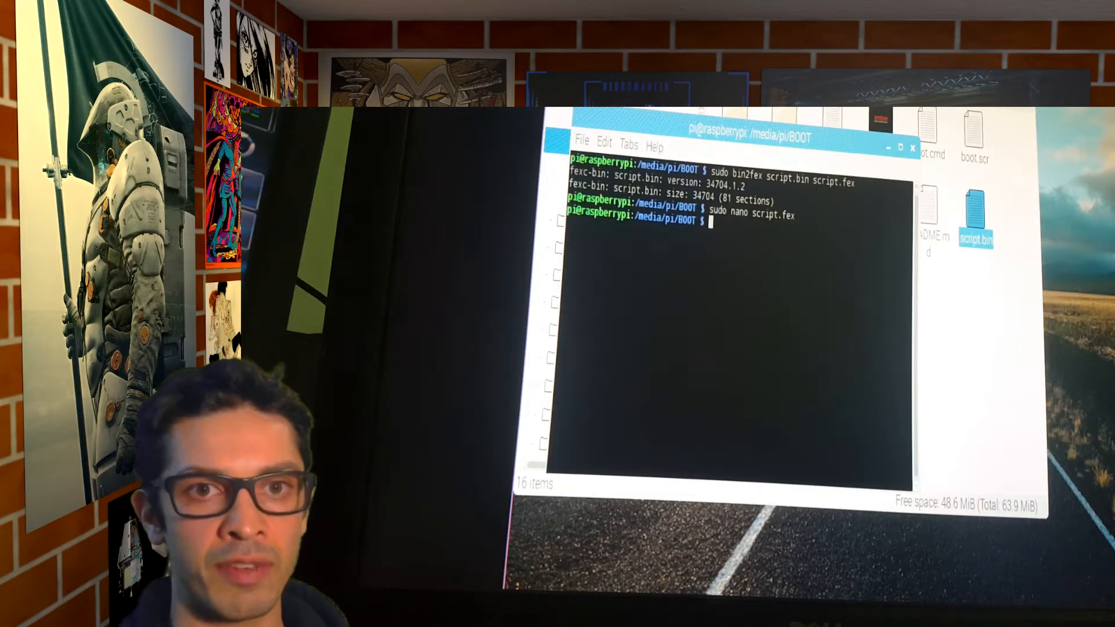
Enter sudo fex2bin script.fex script.bin to recompile the edited script
text(sudo bin2fex script.bin script.fex)
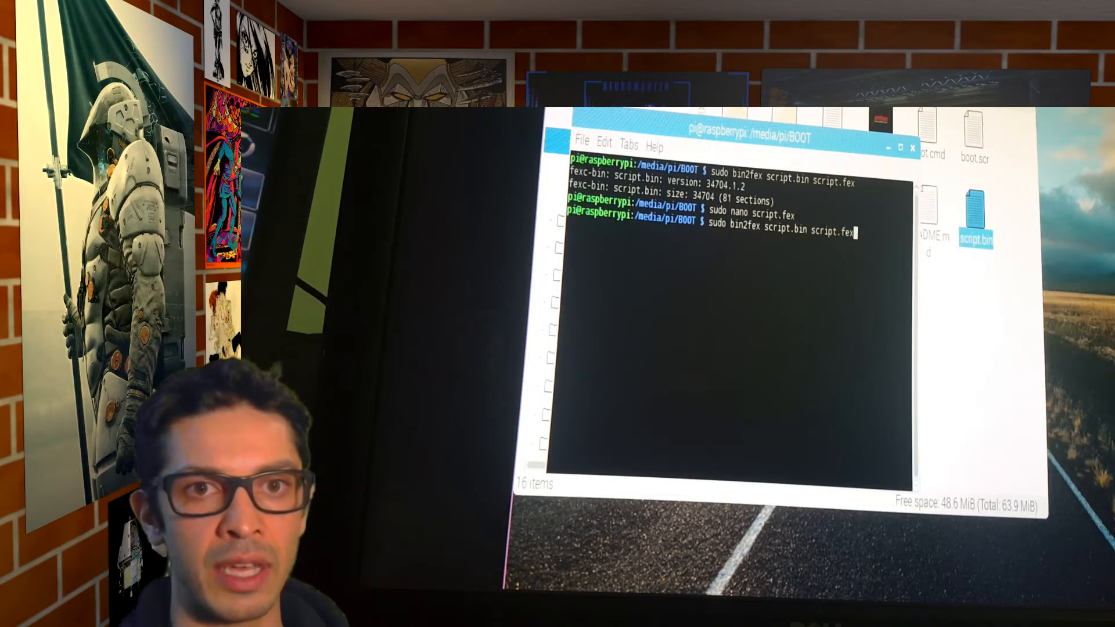
key(BackSpace)
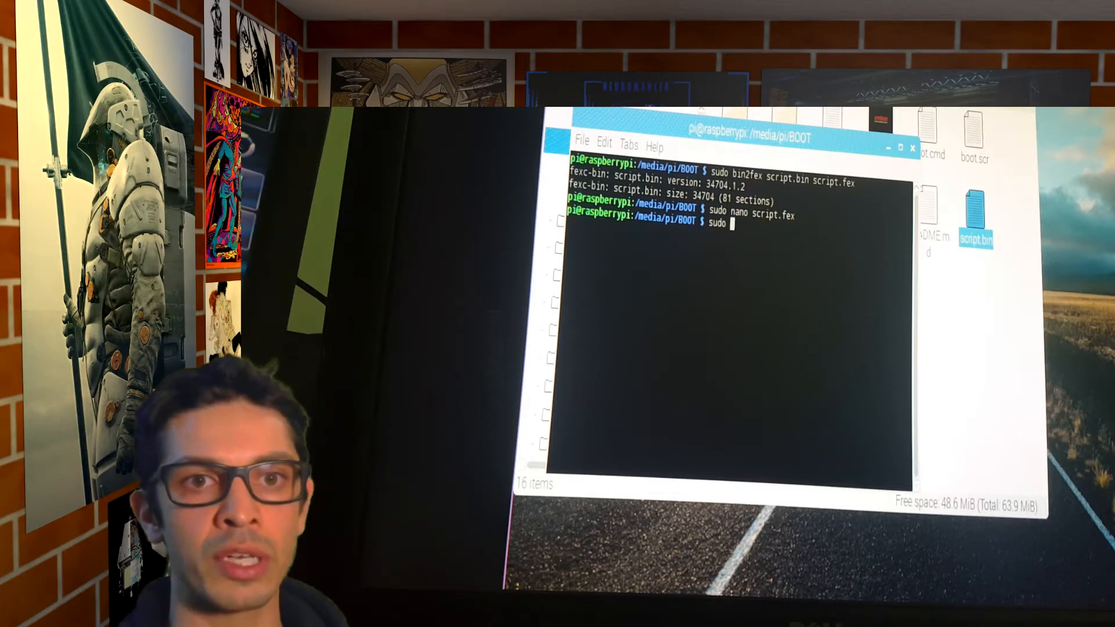
text(fex2bin script)
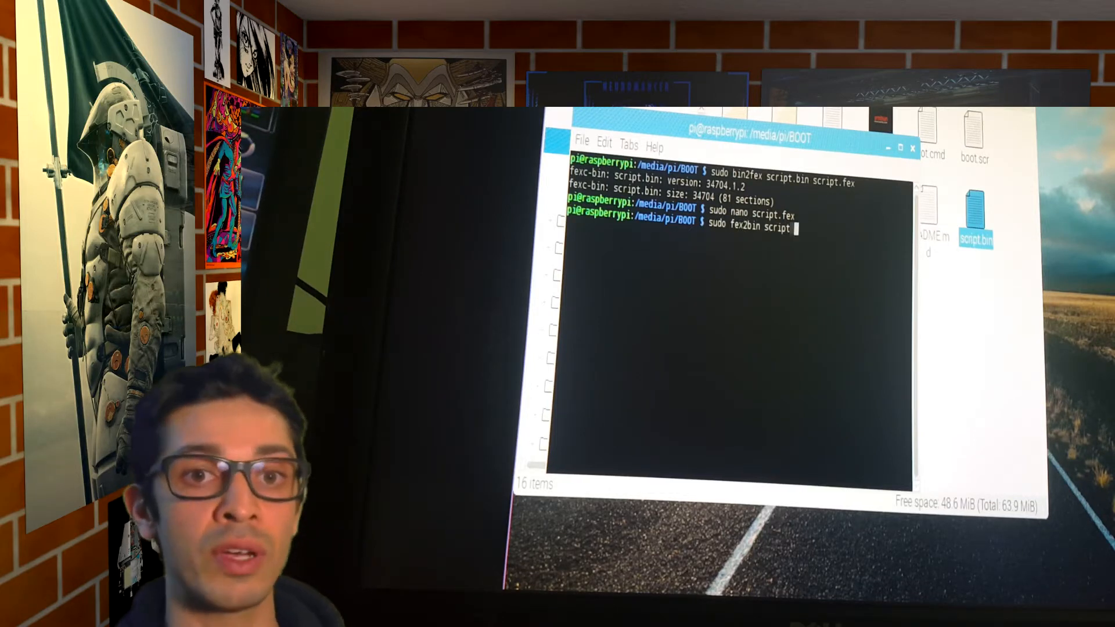
text(.fex script)
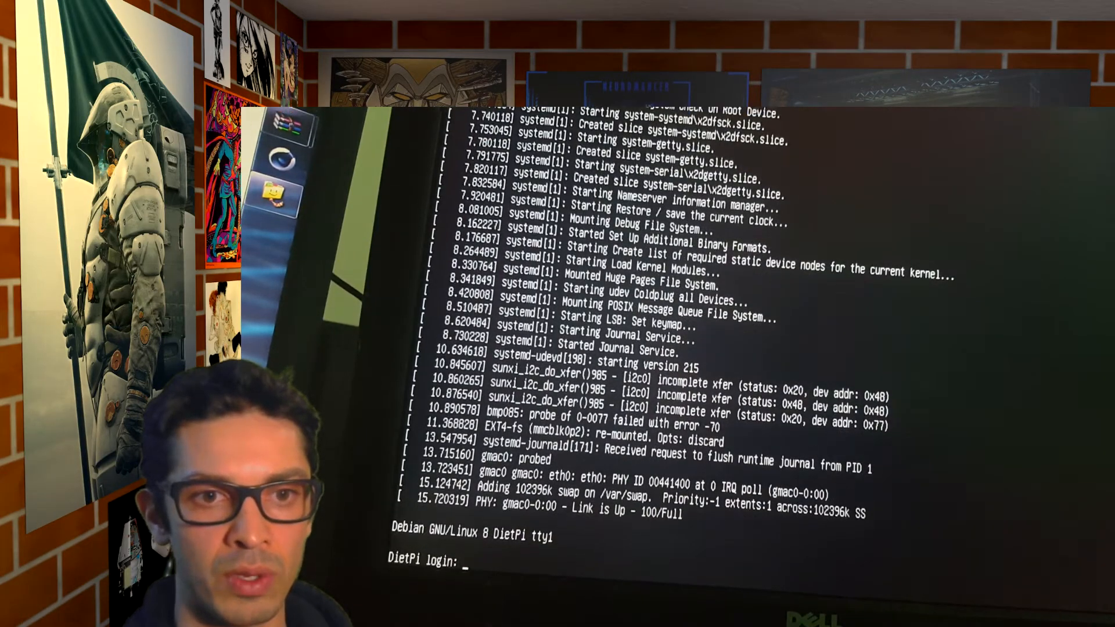
Log in to the DietPi console as root
text(root)
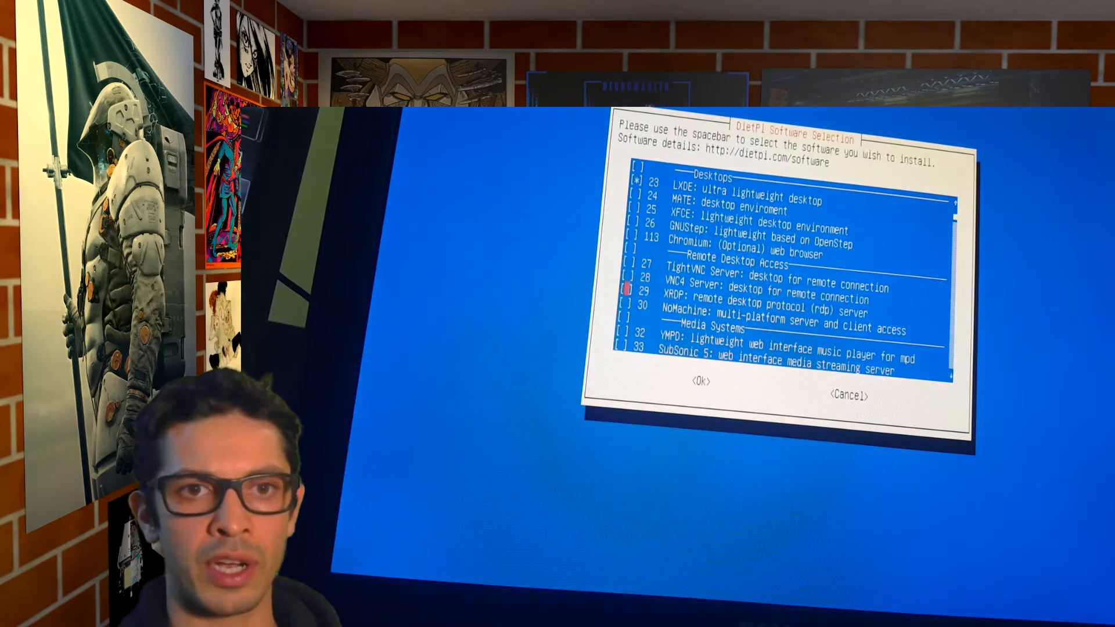
Accept the LXDE selection in DietPi Software Selection to begin installing
click(700, 382)
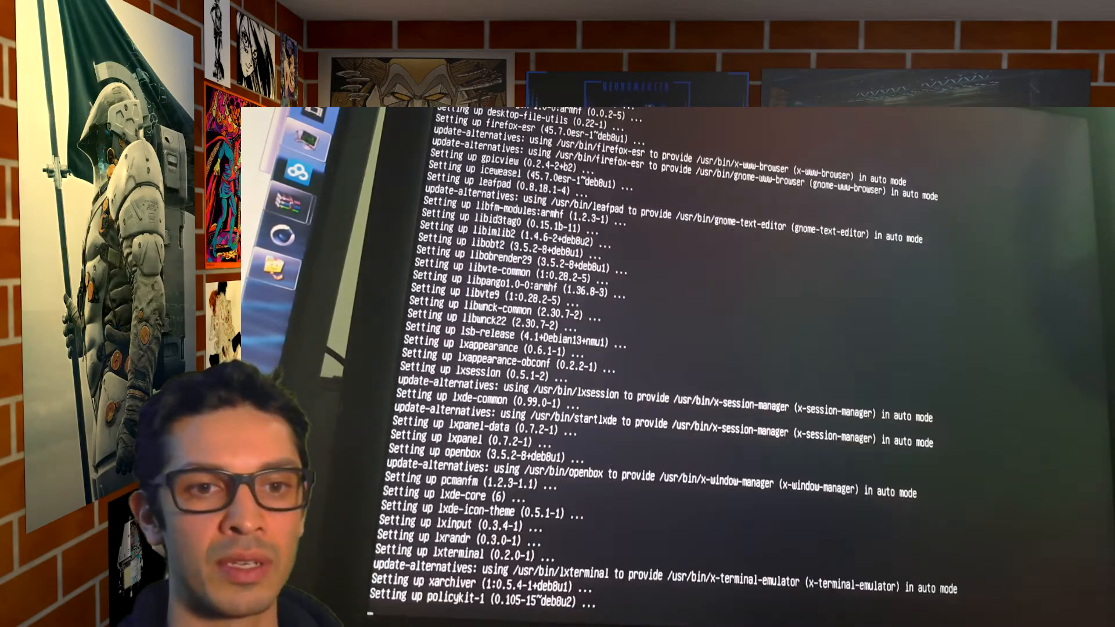
Scroll the console output while the LXDE packages finish setting up
scroll(down, 3)
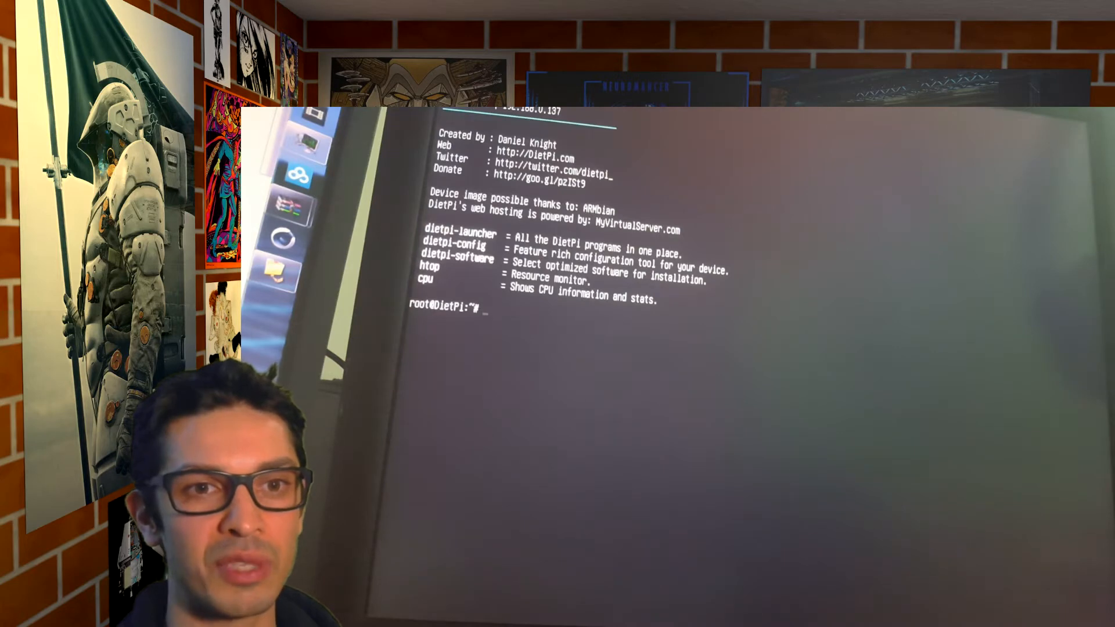
Launch the LXDE graphical session by running startx
text(startx)
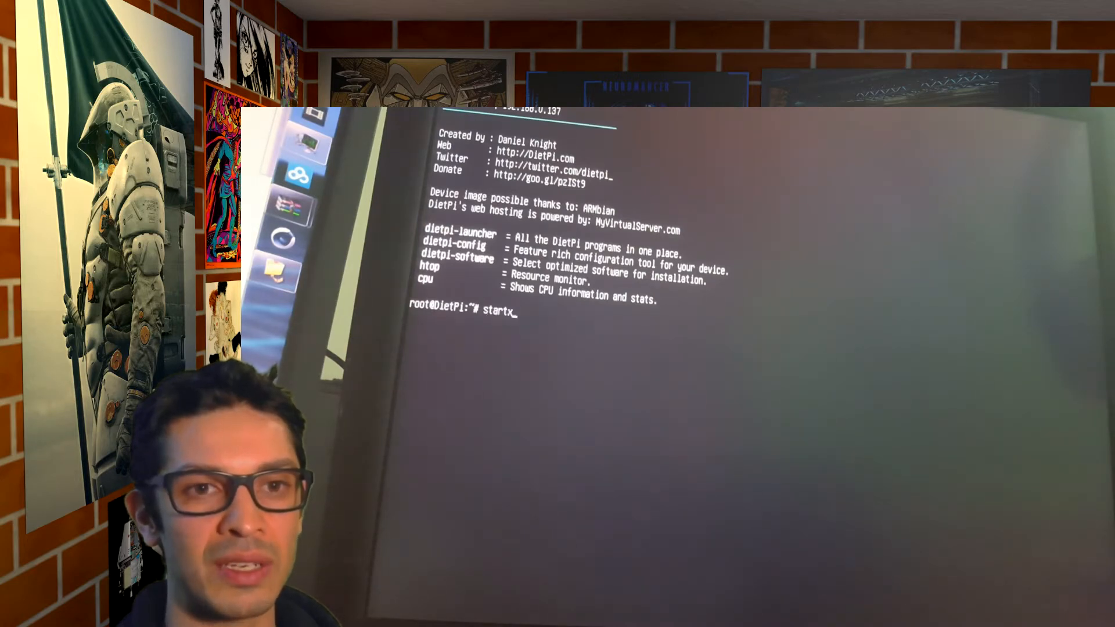
key(Return)
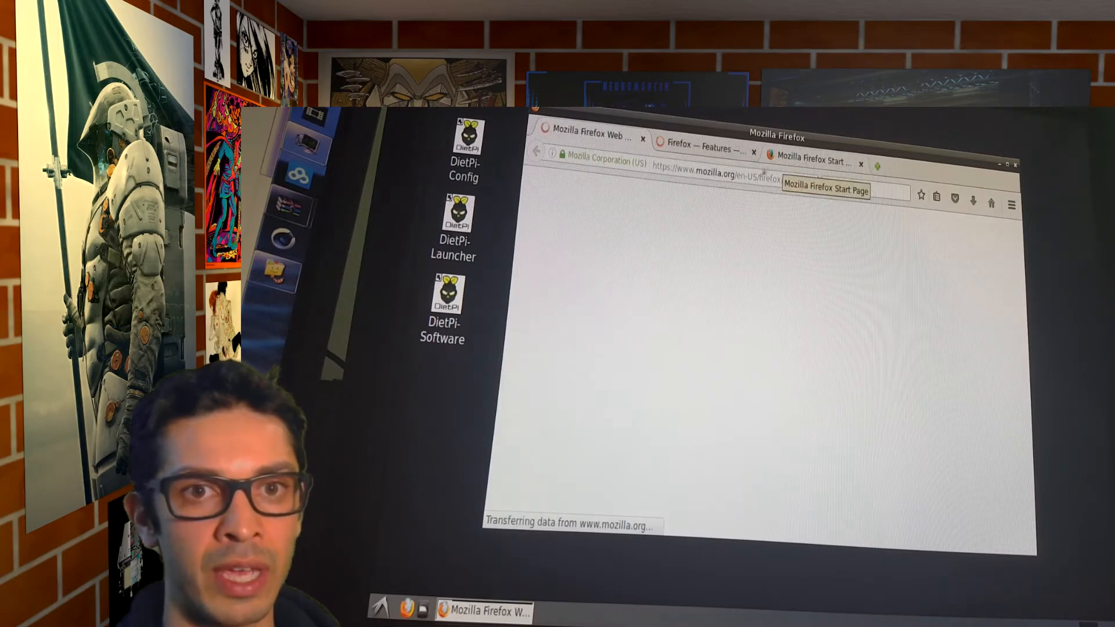
Switch to the Firefox Start Page tab and enter 'youtube' in the address bar
click(810, 162)
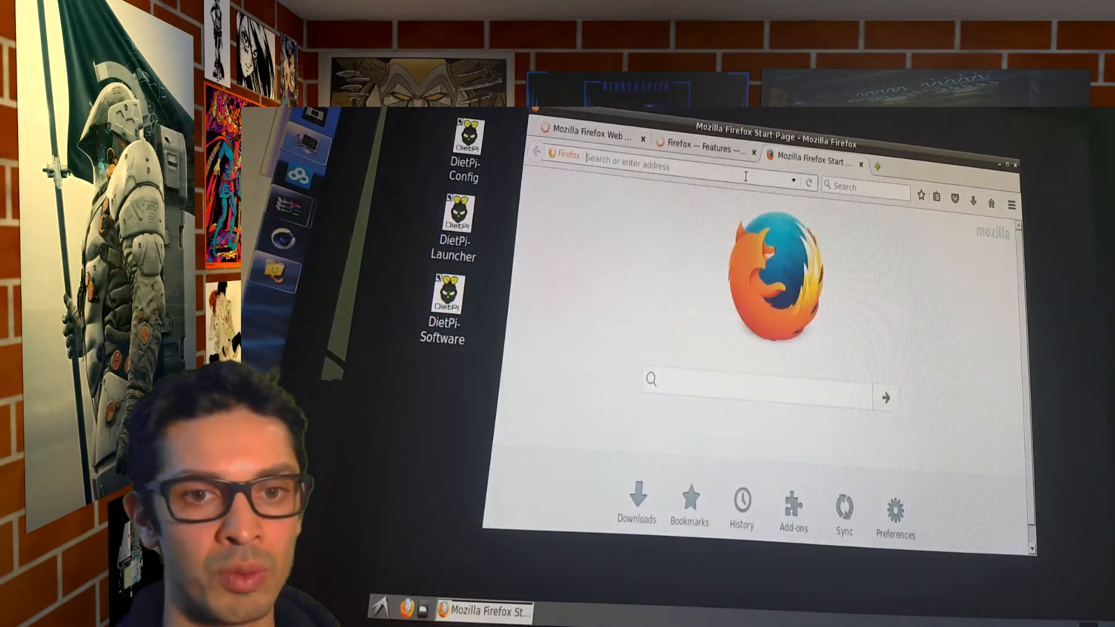
text(youtube.com)
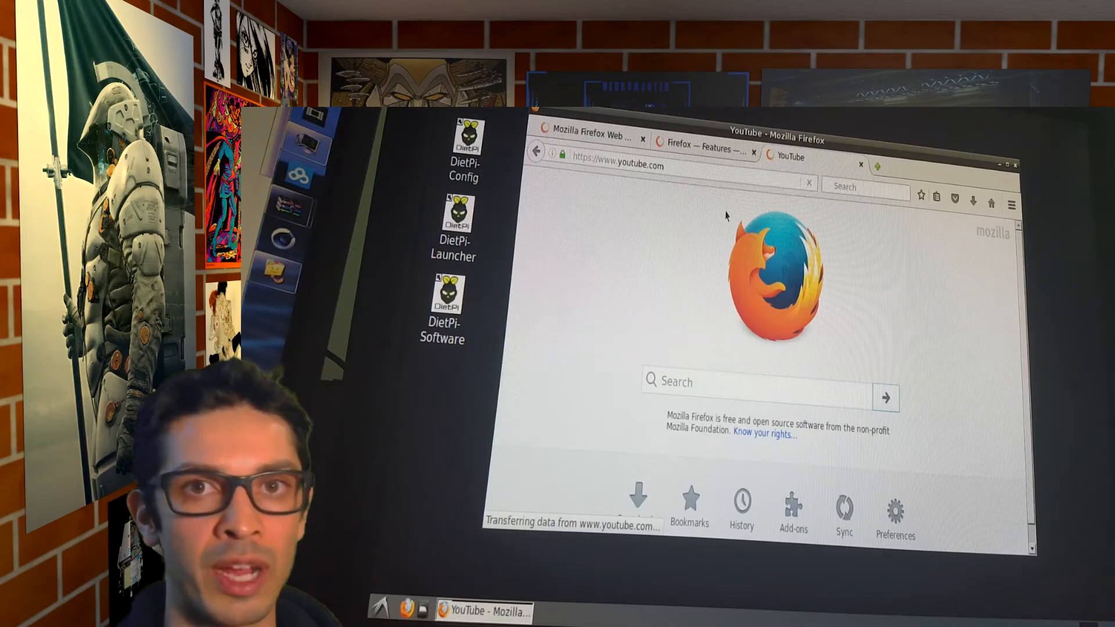
mouse_move(537, 288)
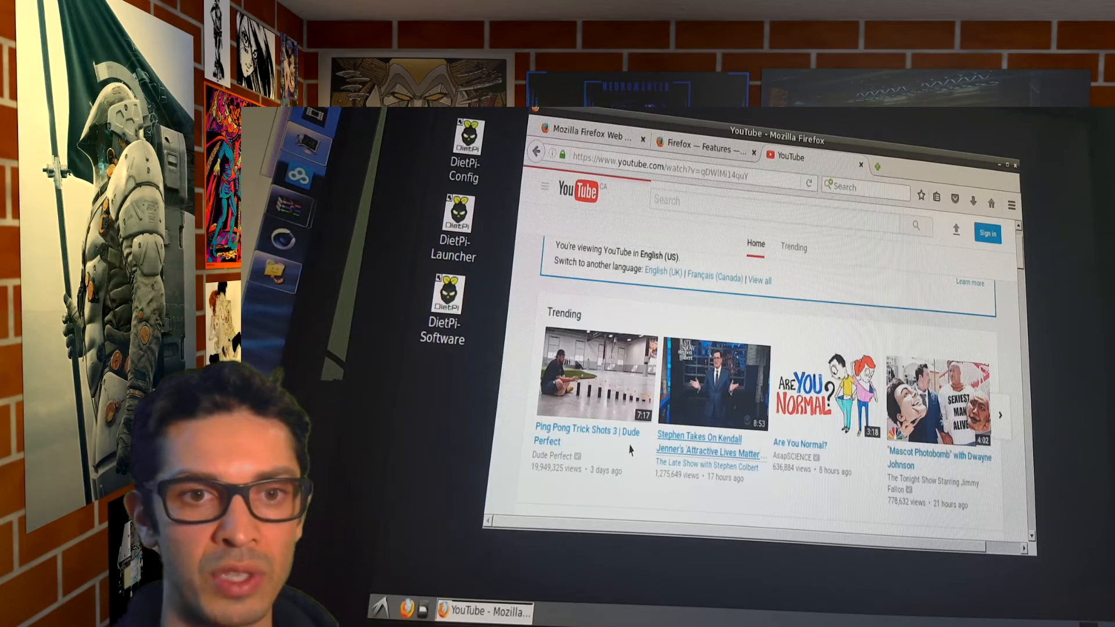
Play the 'Stephen Takes On Kendall Jenner's Attractive Lives Matter' video from Trending
click(713, 384)
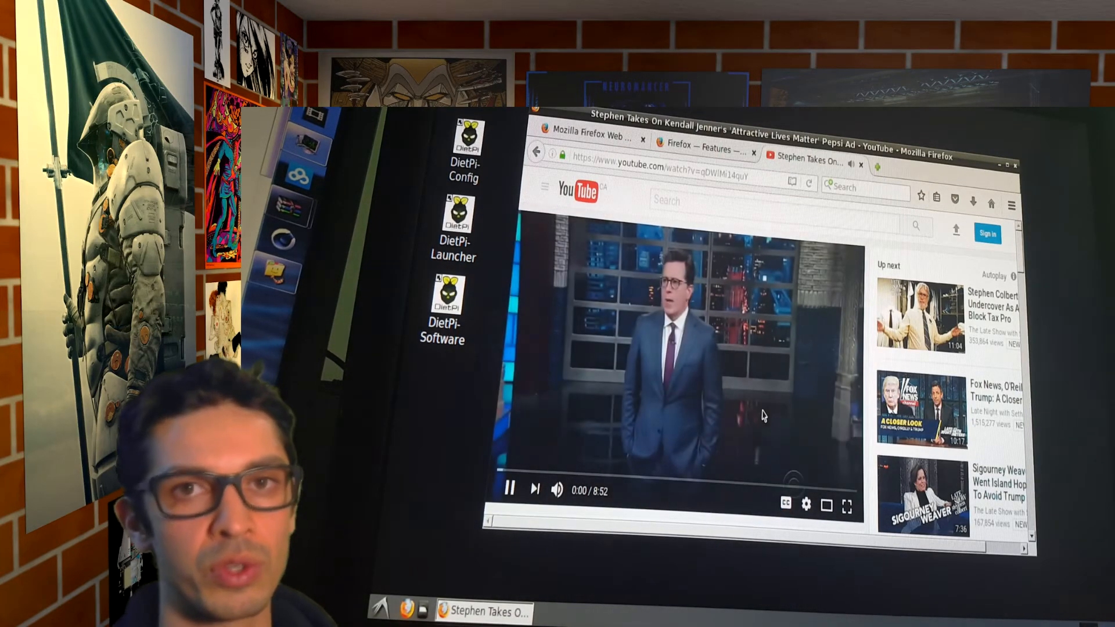
click(384, 611)
text(sudo)
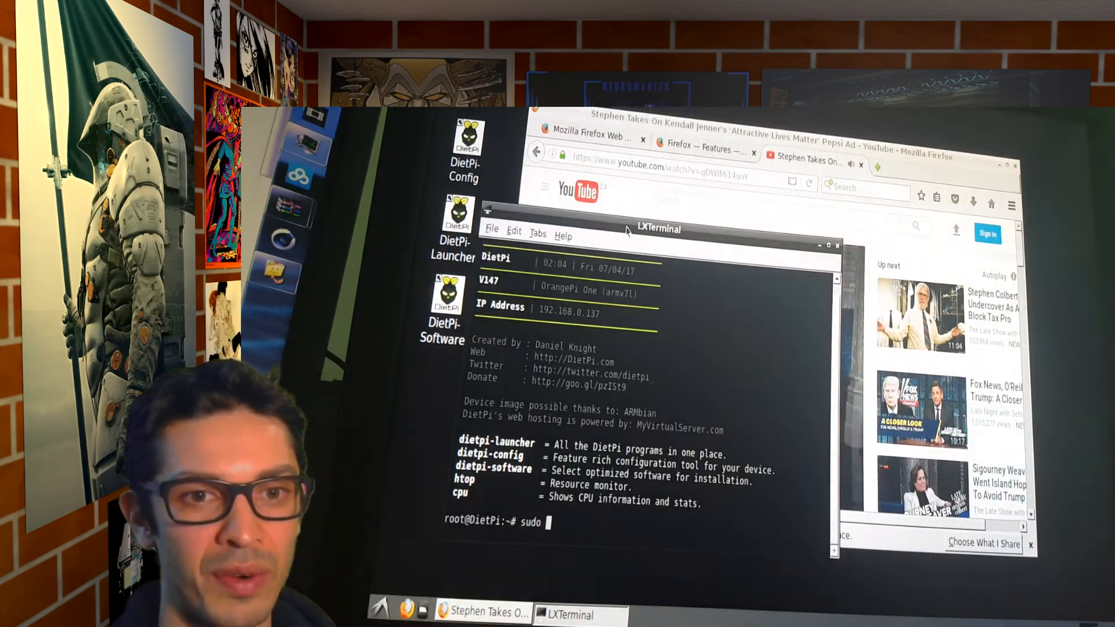
Run 'sudo apt-get sunxi-tools' in LXTerminal, which fails with an Invalid operation error
text(apt-get sunxi-tool)
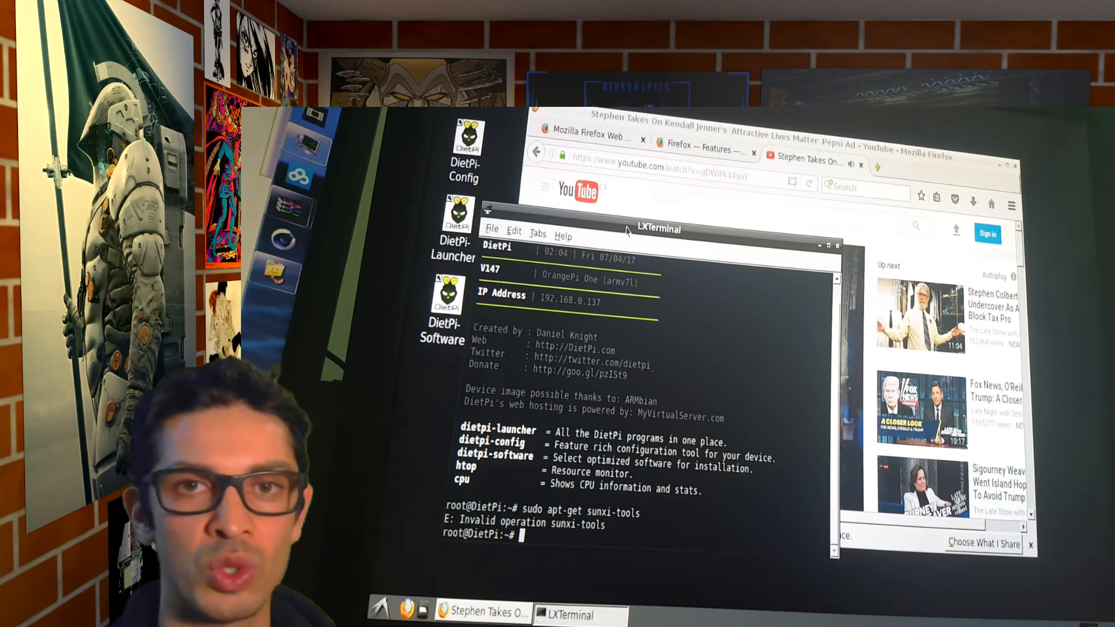
text(sudo apt-get sunxi-tools)
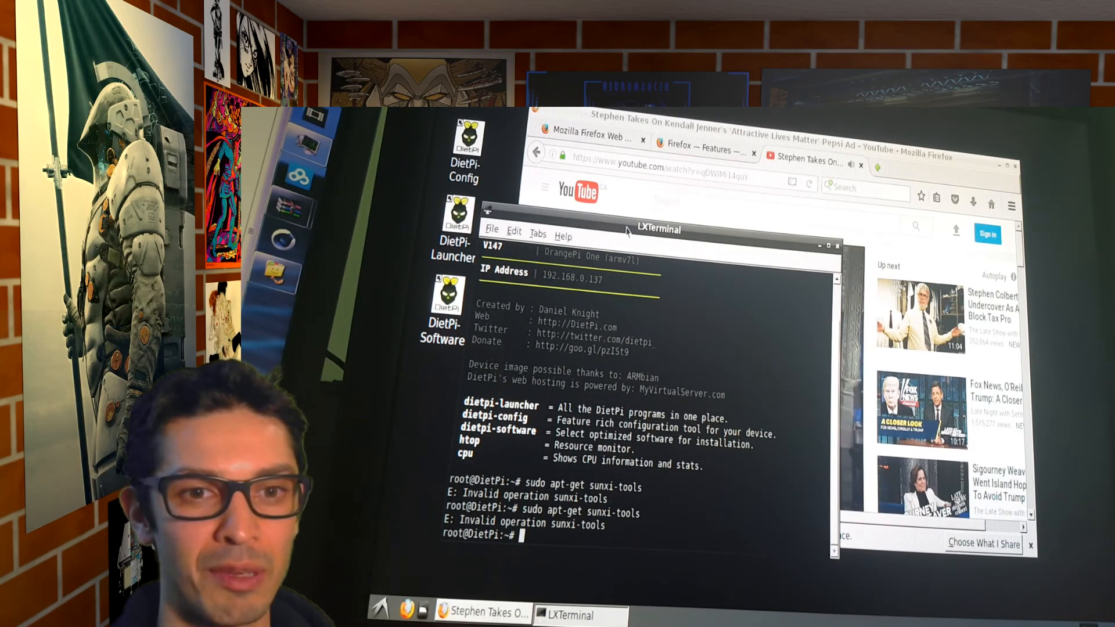
Run the corrected 'sudo apt-get install sunxi-tools' command
text(sudo apt-get sunxi-tools)
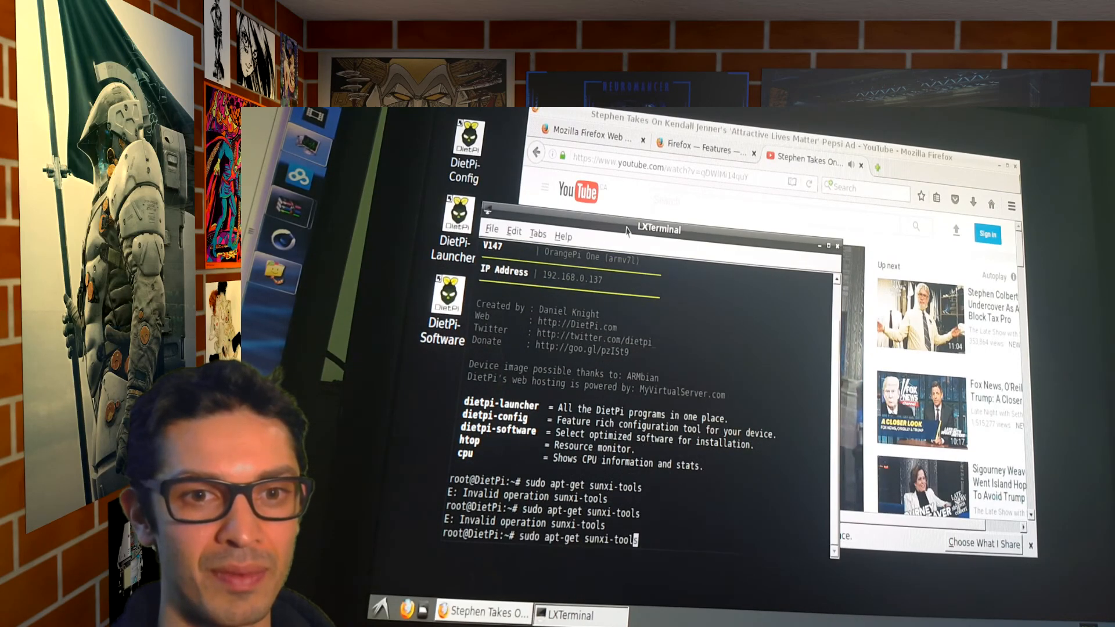
text(install)
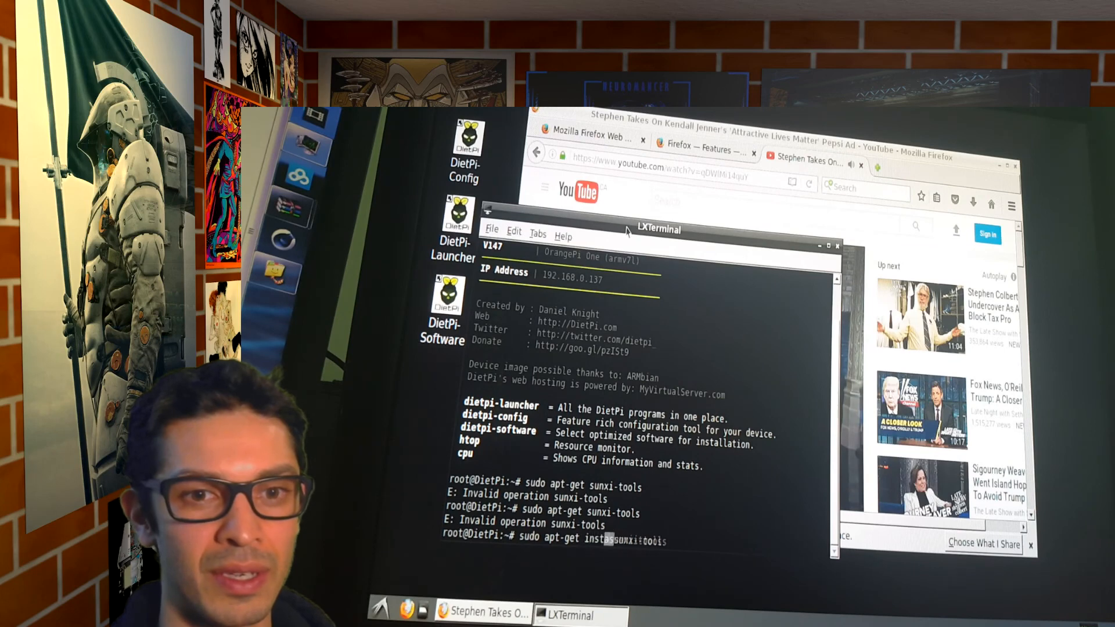
key(Return)
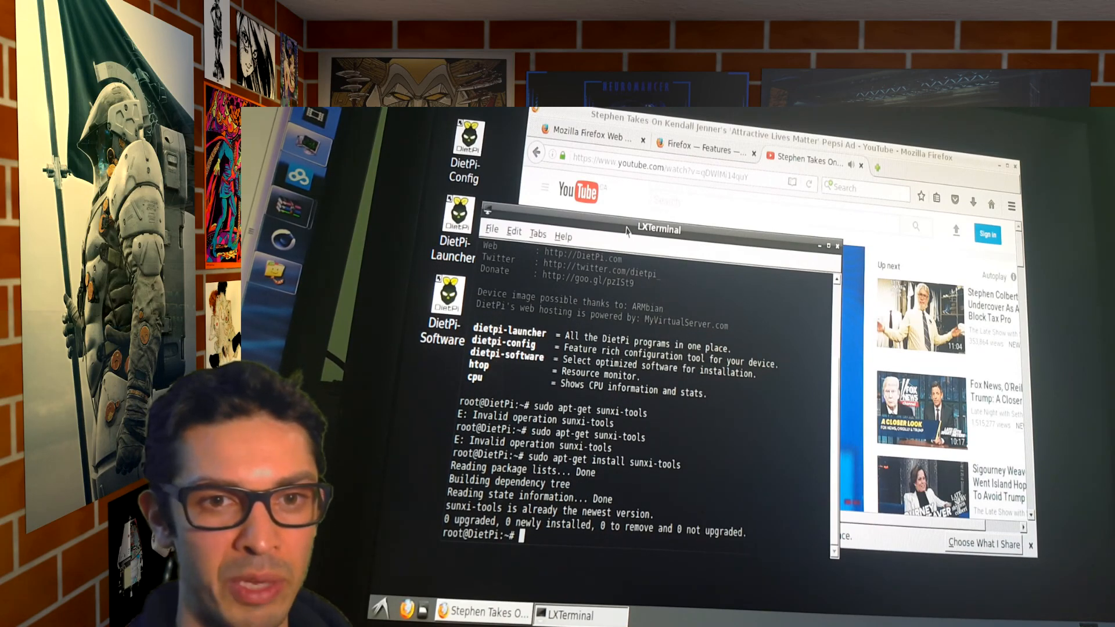
Type 'thanks for watching :)' at the prompt without running it
text(thanks for)
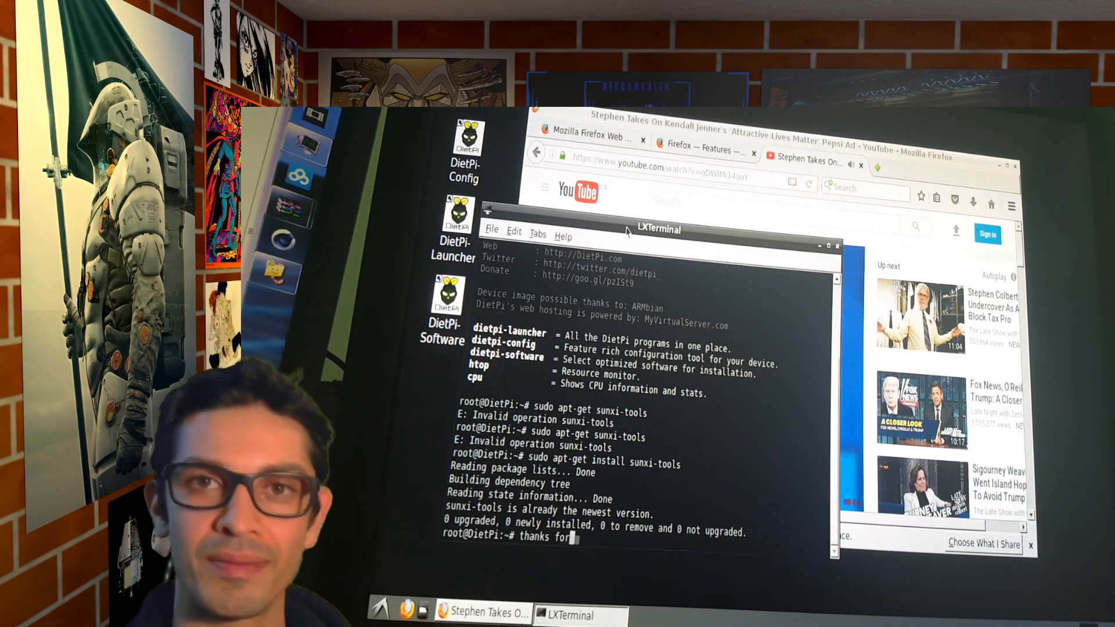
text(watching :))
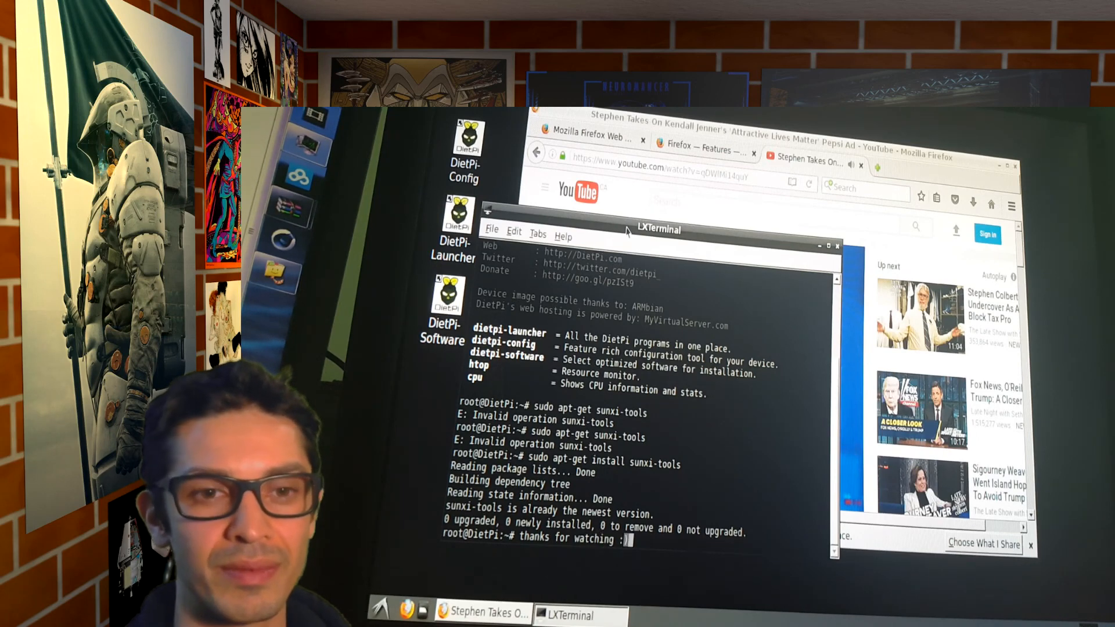